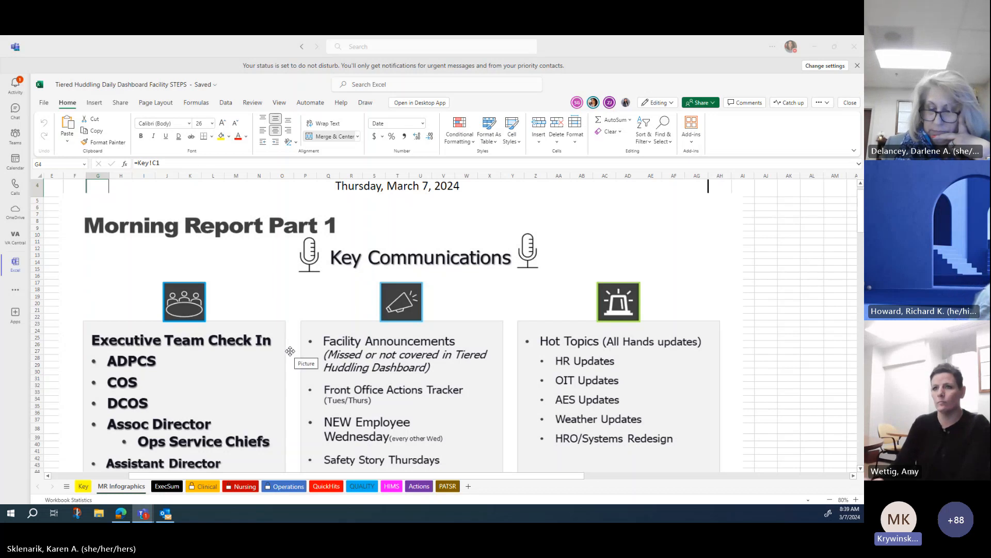
scroll("down", 3)
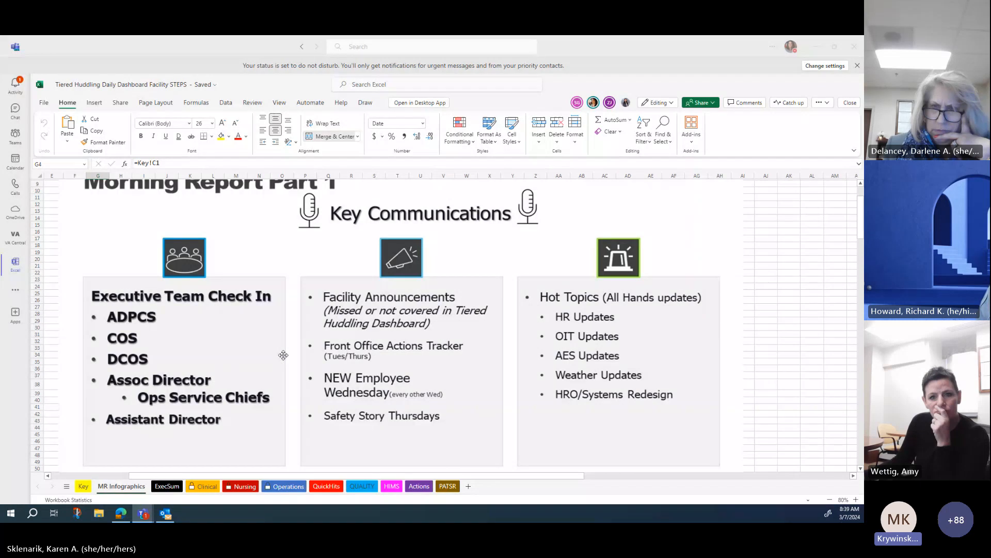
mouse_move(283, 355)
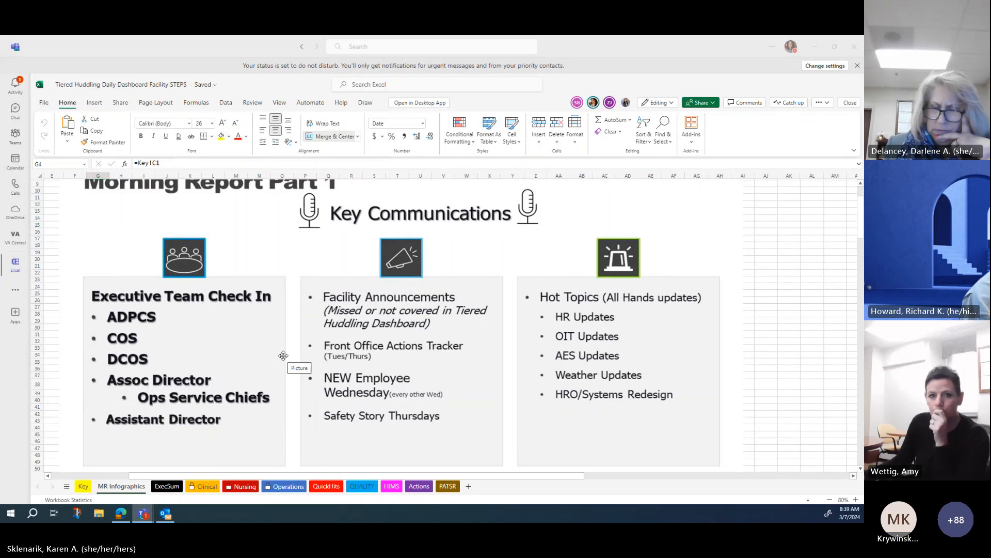
mouse_move(72, 419)
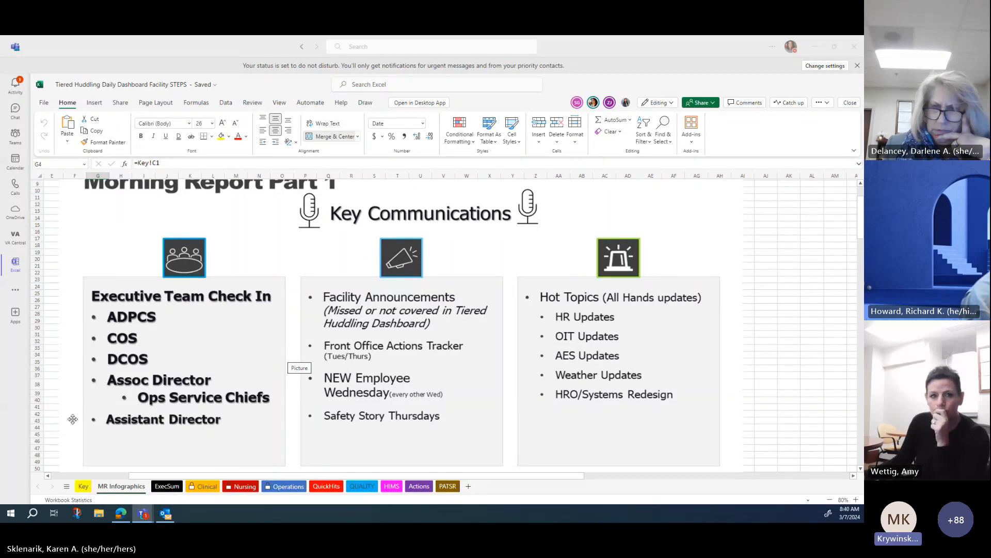